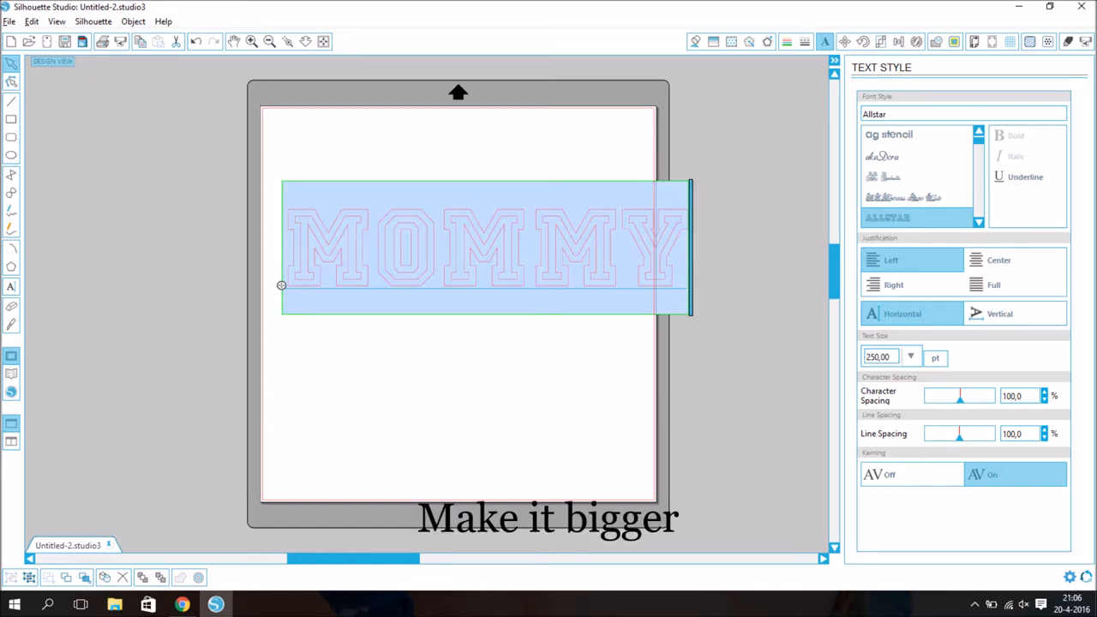
# - Ungroup the Allstar MOMMY text into individual letters
pyautogui.rightClick(484, 249)
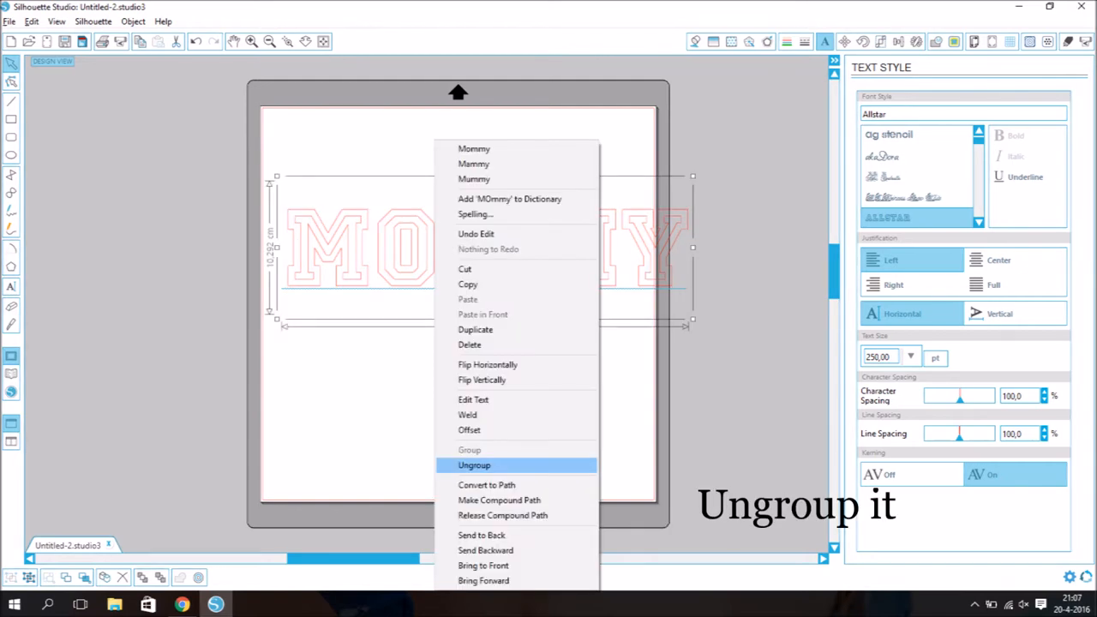
pyautogui.click(474, 464)
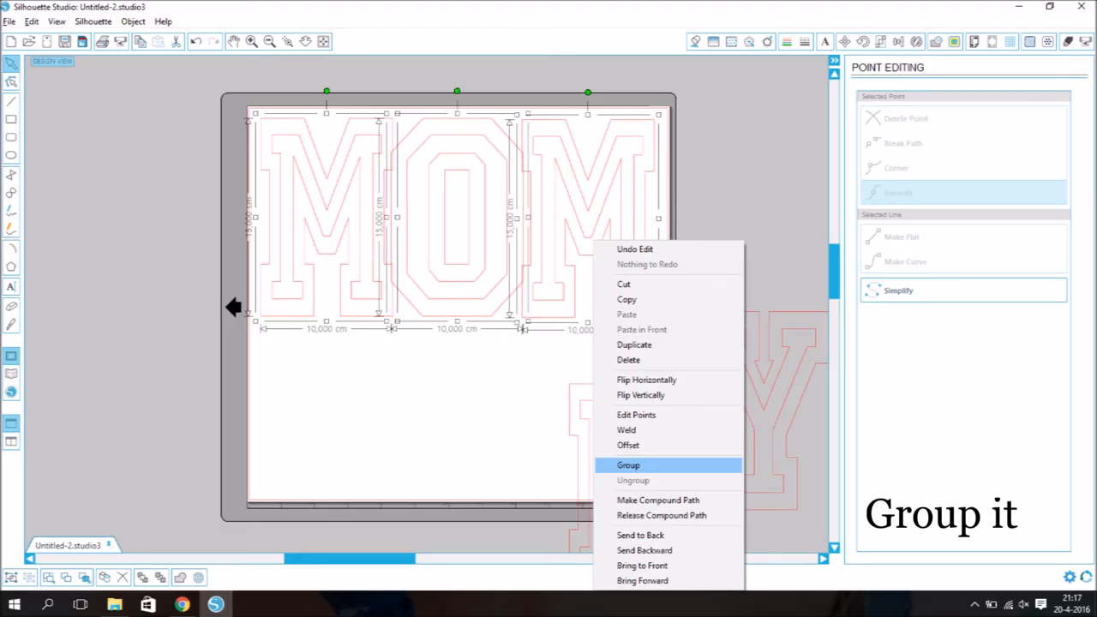
# - Group and weld M, O, M into one 29.8×15.1 cm shape, then release its compound path
pyautogui.click(628, 464)
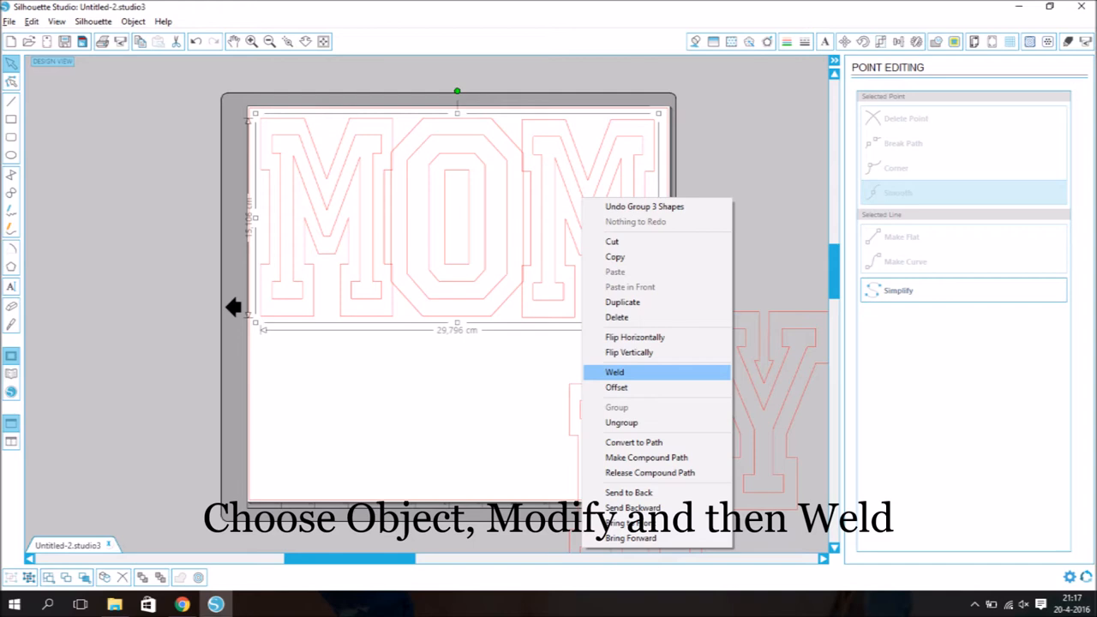
pyautogui.click(614, 371)
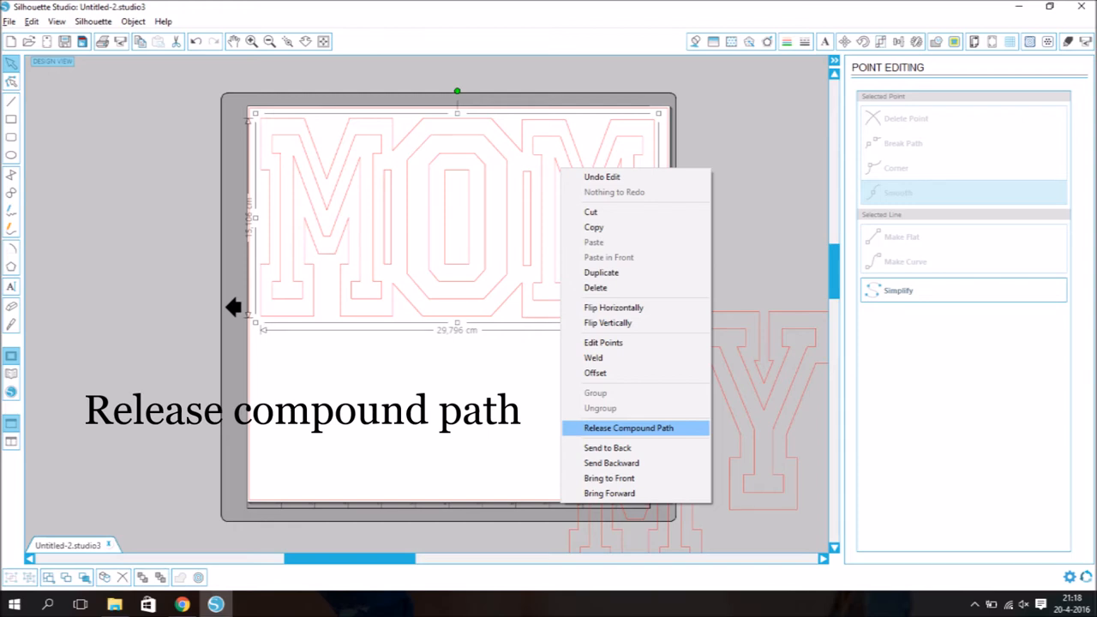
pyautogui.click(628, 428)
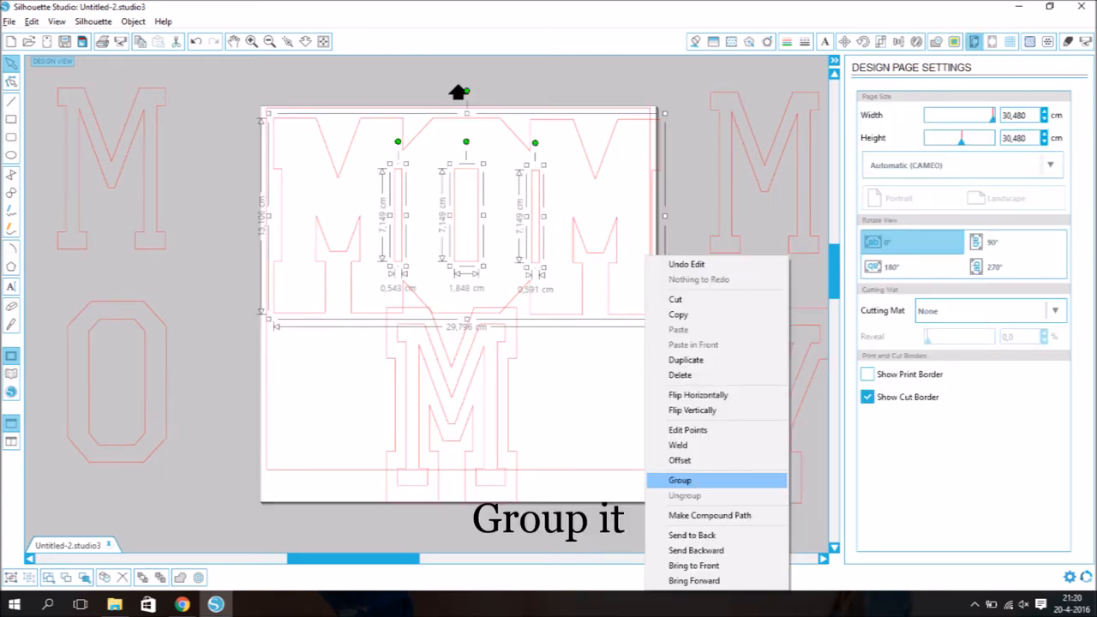
# - Group MOM's inner pieces, weld M and Y into a 19.8×15 cm shape, and release its compound path
pyautogui.click(679, 480)
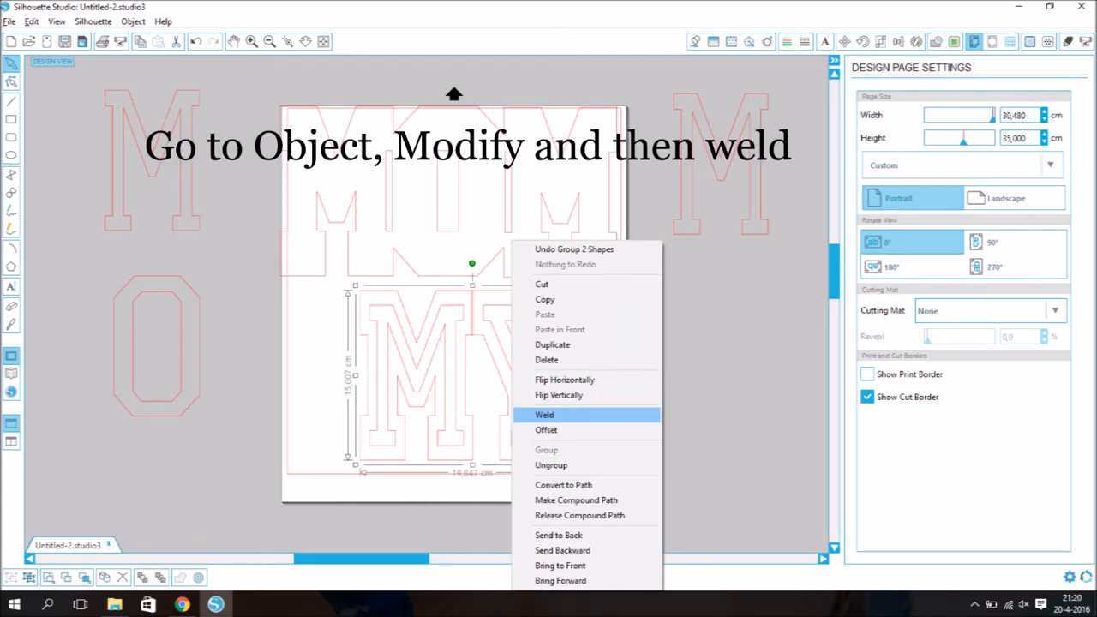
pyautogui.click(544, 414)
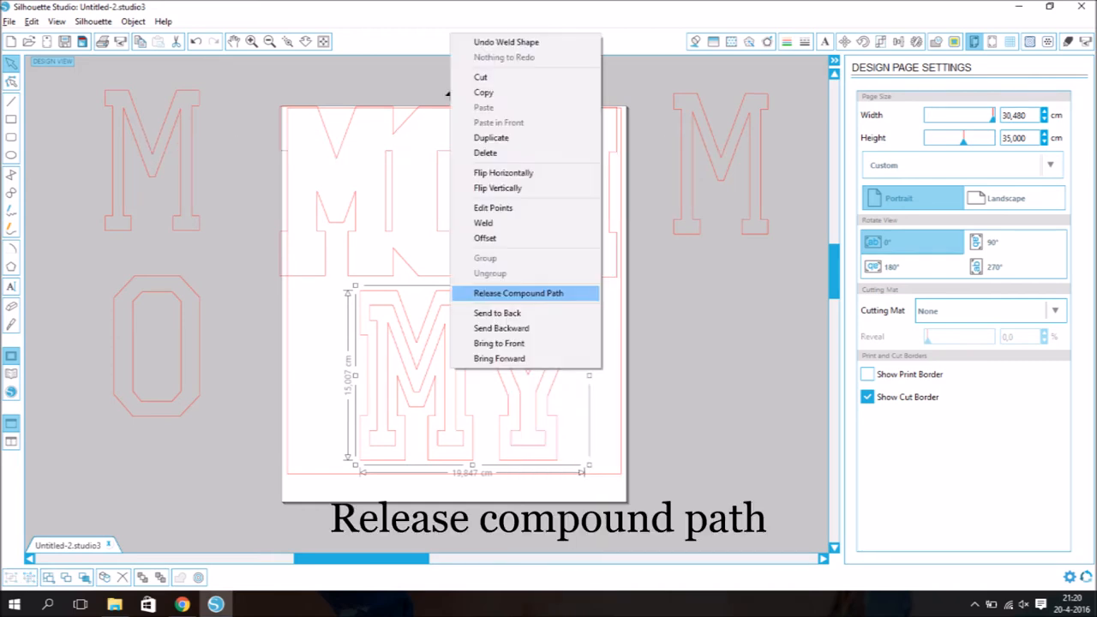
pyautogui.click(517, 293)
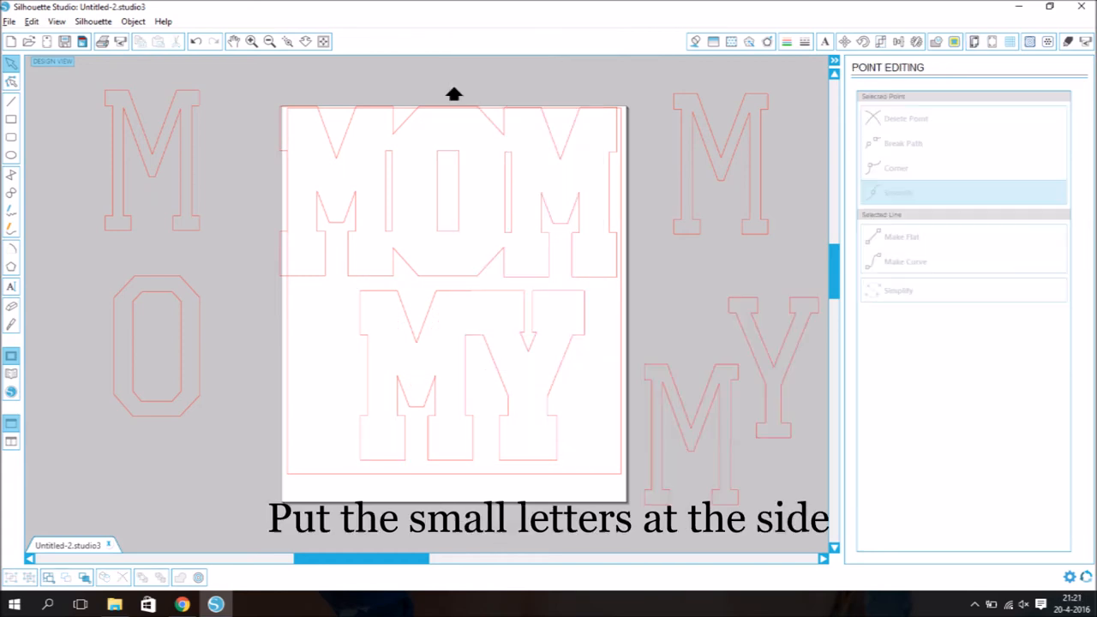
pyautogui.rightClick(471, 274)
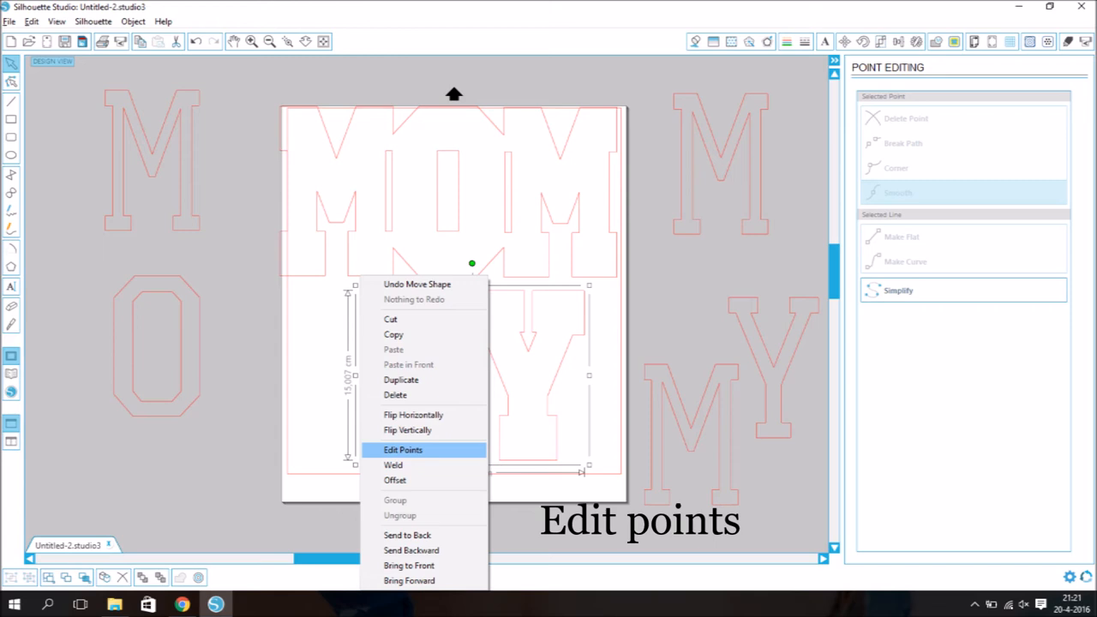
# - Edit the MY outline's corner points to widen it into a backing for gluing letters
pyautogui.click(403, 449)
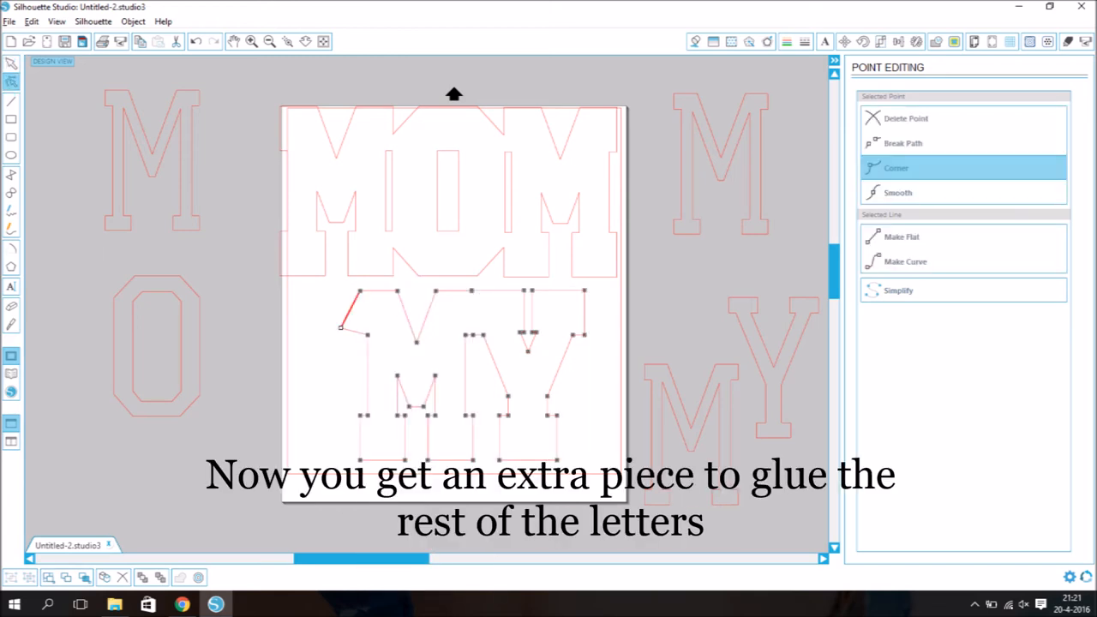
pyautogui.click(897, 192)
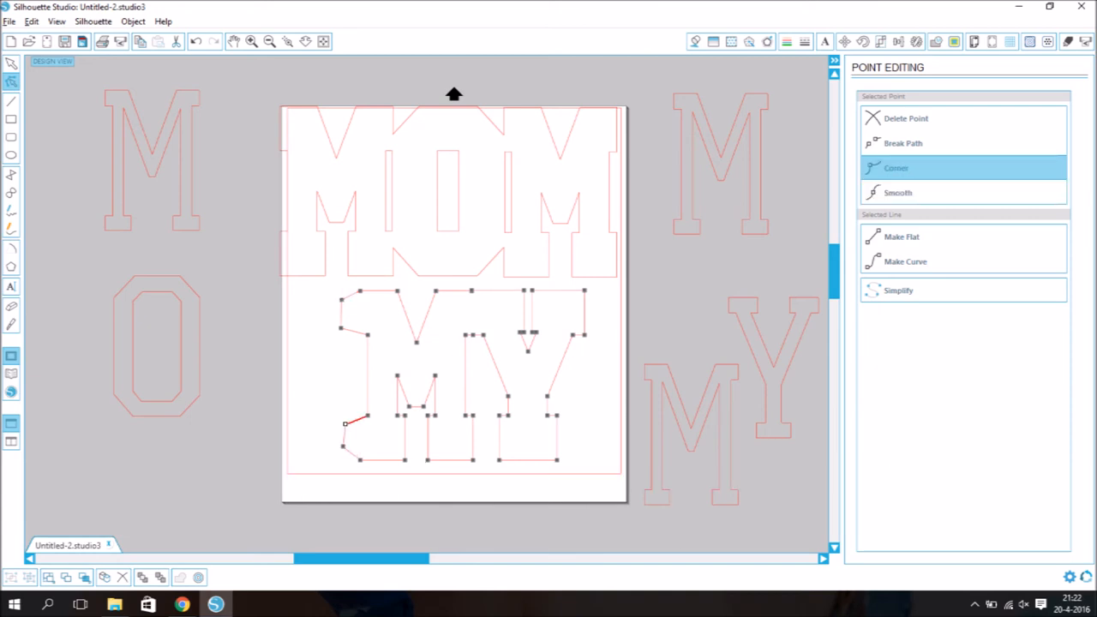
pyautogui.click(804, 41)
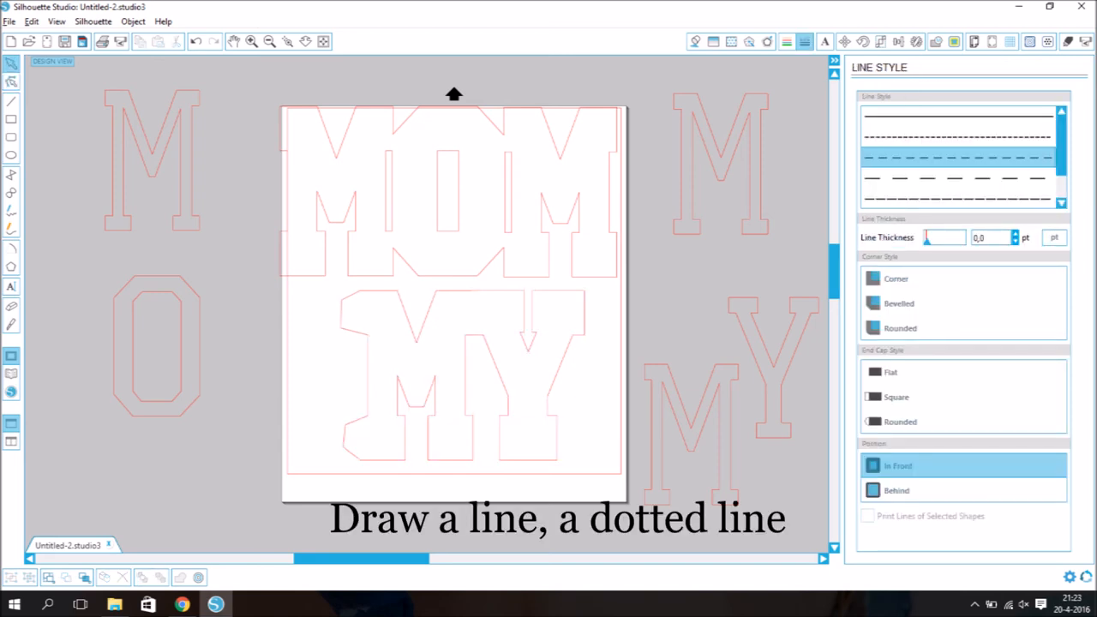